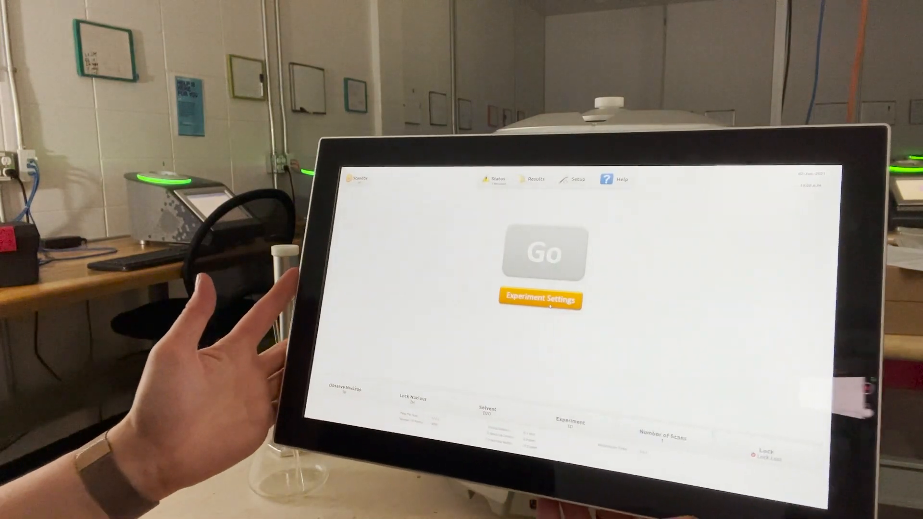
Bring up the observe-nucleus list offering 1H and 13C
click(539, 298)
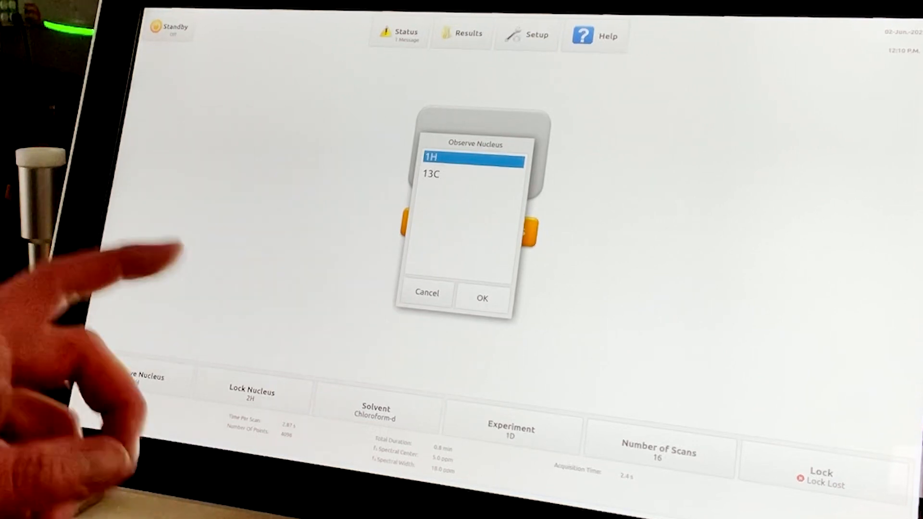
Confirm 1H as the nucleus and choose Chloroform-d as the solvent
click(481, 298)
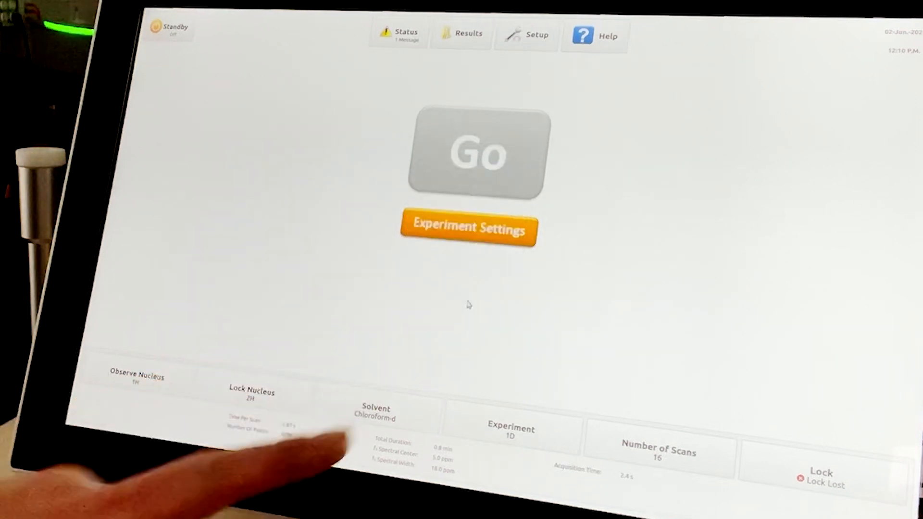
click(252, 397)
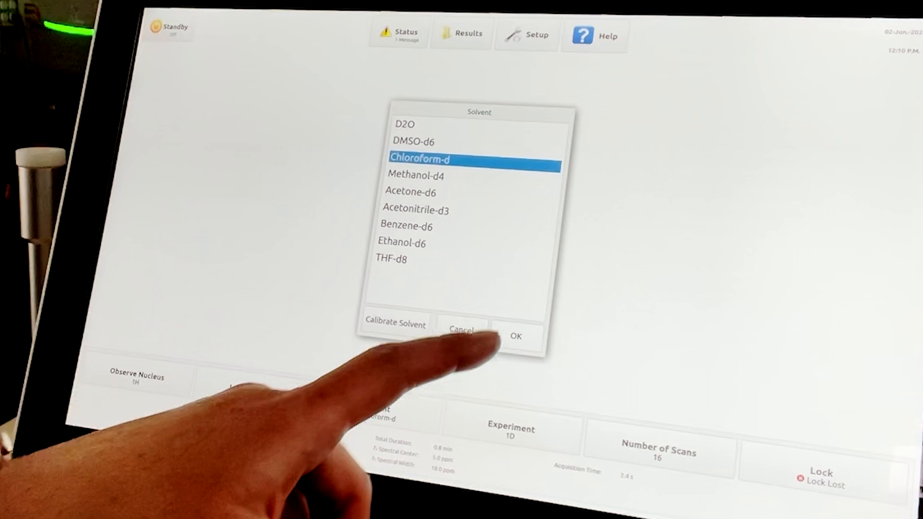
click(515, 336)
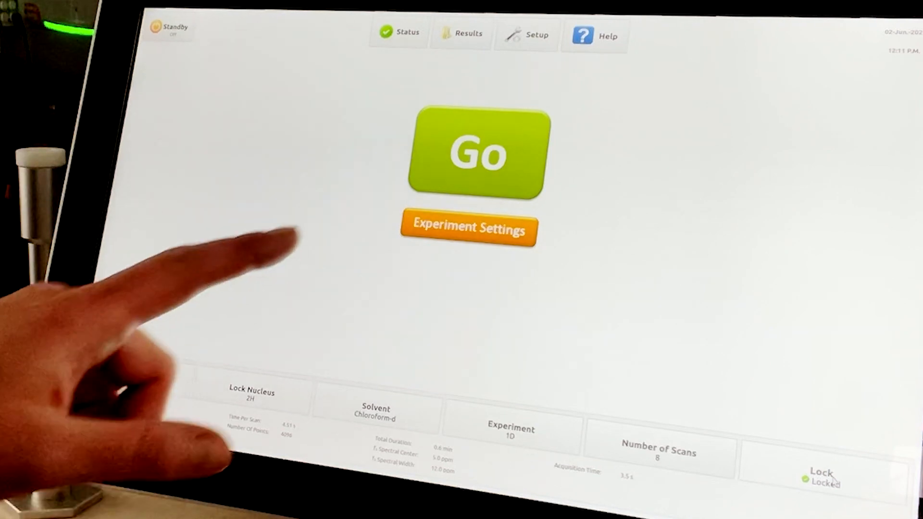
Set a custom 18 ppm spectral width in the acquisition settings
click(469, 229)
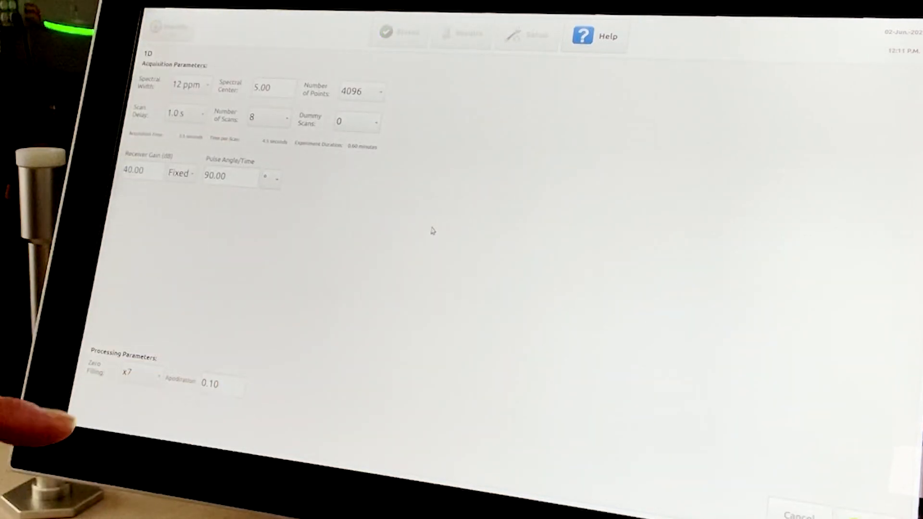
click(188, 86)
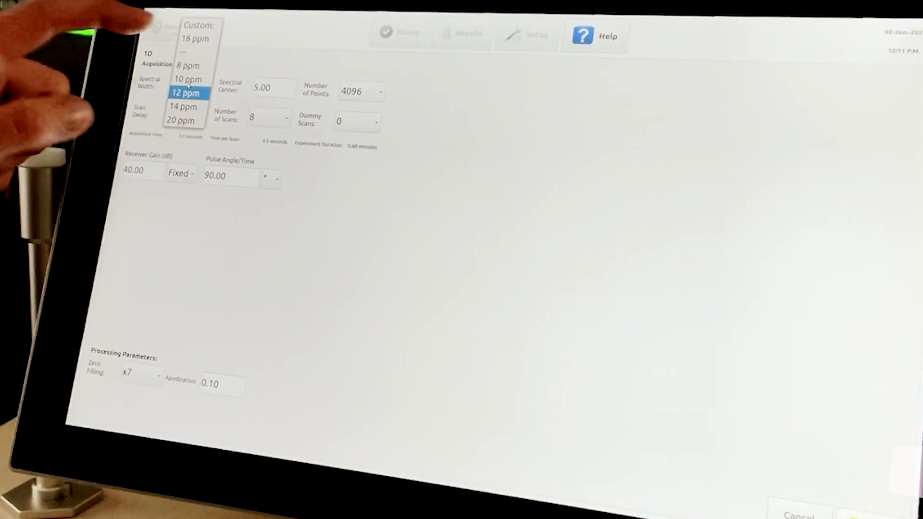
click(198, 25)
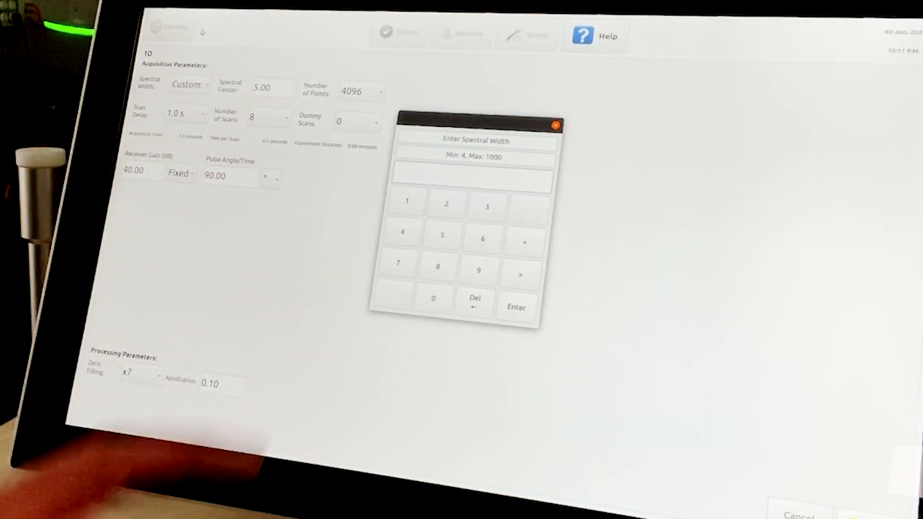
click(514, 306)
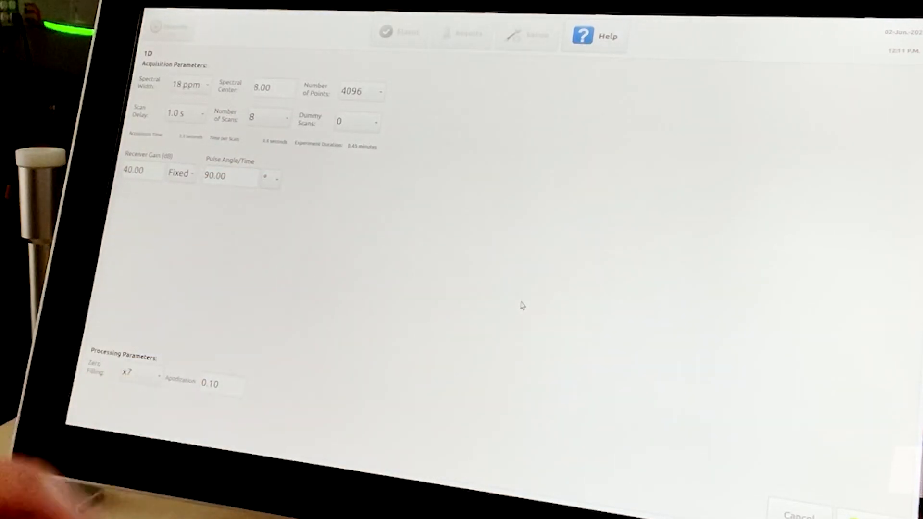
Set a 0.5 s scan delay and 5.00 ppm spectral centre, then apply the settings
click(183, 113)
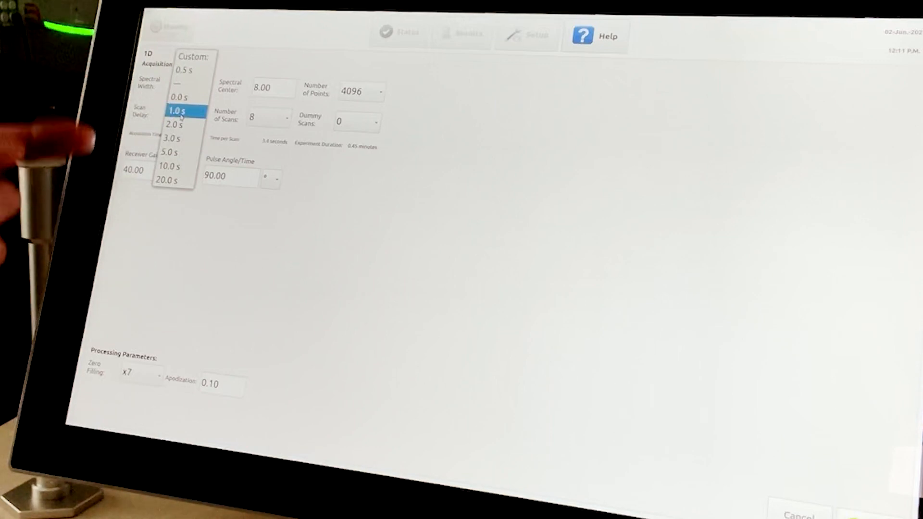
click(187, 69)
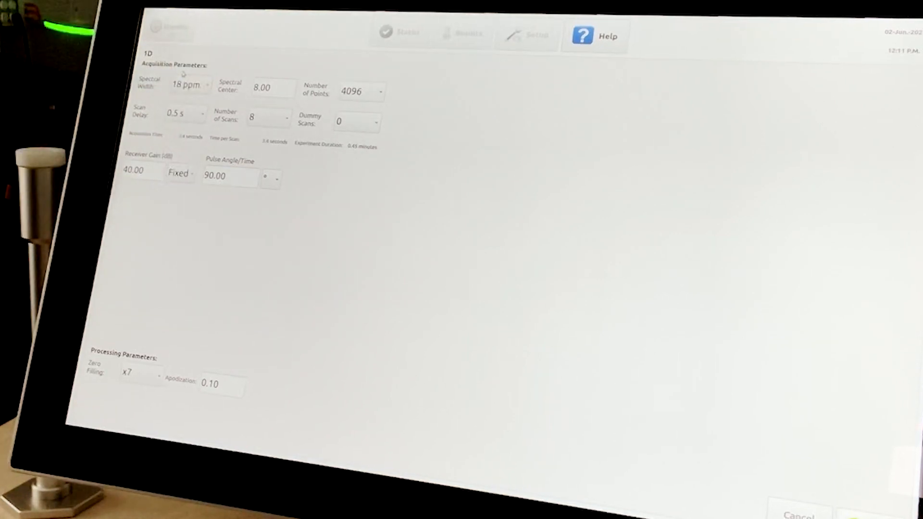
click(268, 89)
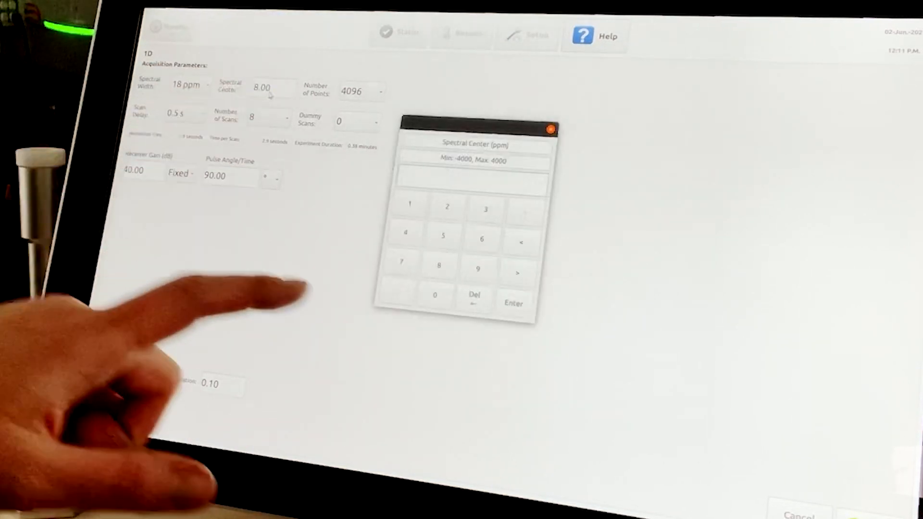
click(446, 240)
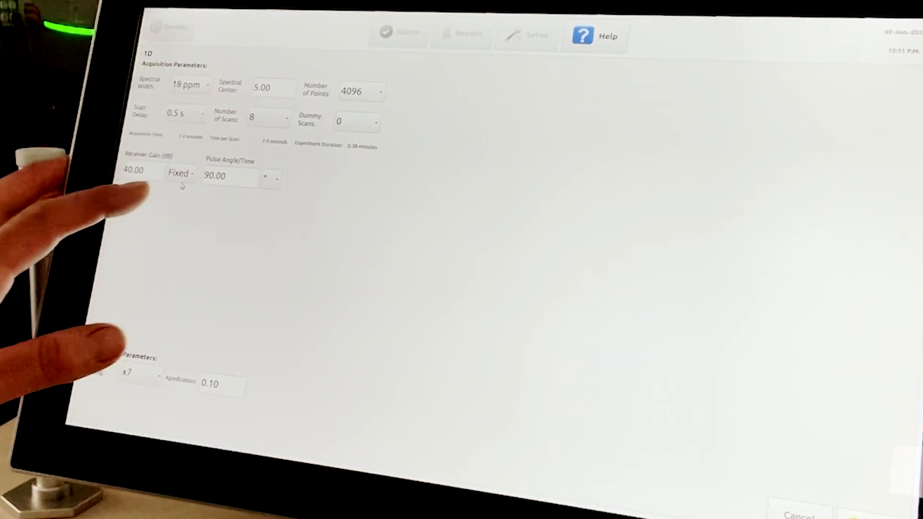
click(180, 174)
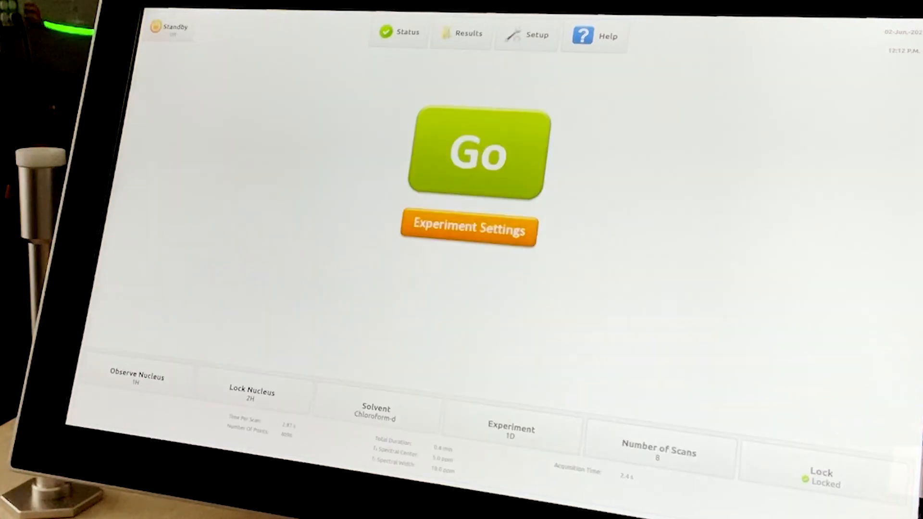
Start the acquisition with Go and let the 1H spectrum appear
click(476, 154)
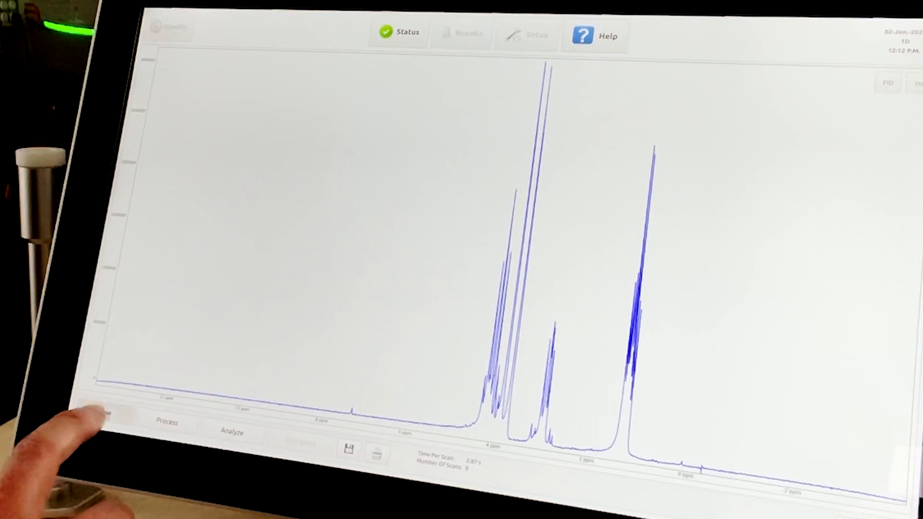
Show the view tools, then the phase correction sliders under Process
click(166, 420)
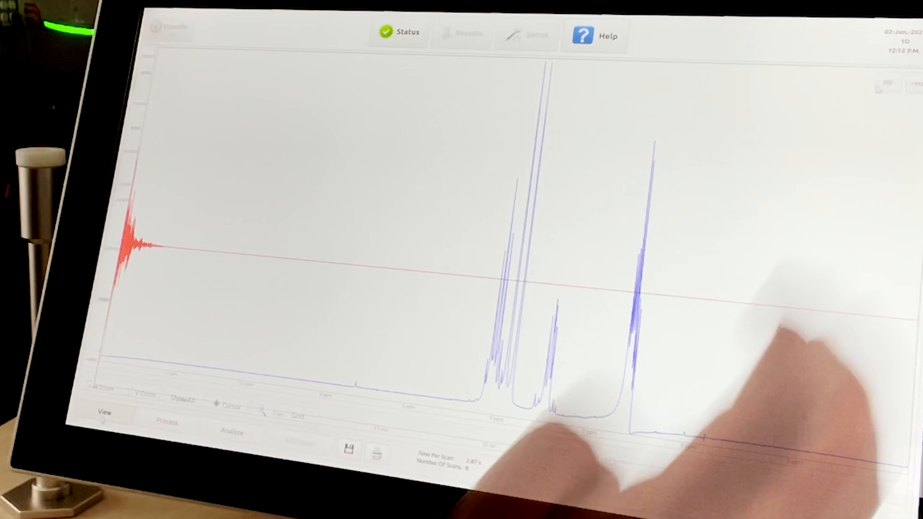
click(167, 423)
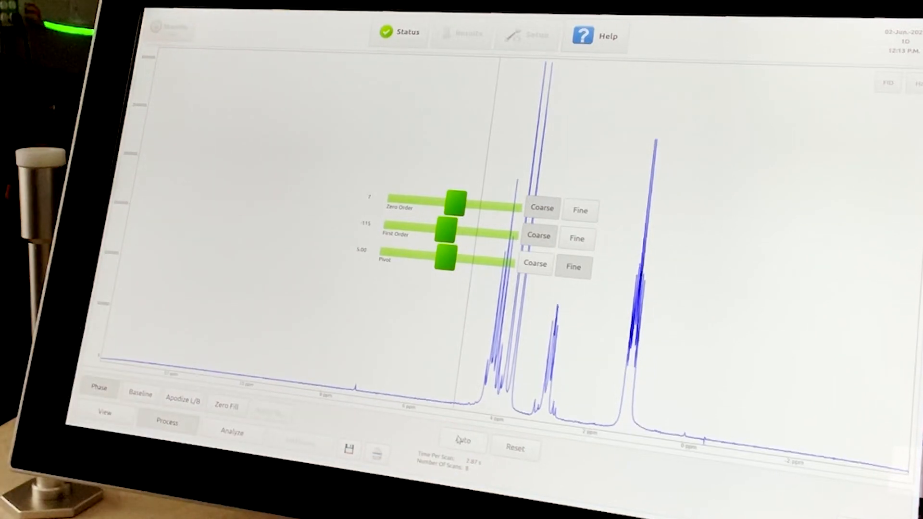
Raise the apodization line broadening to 0.15 and zoom onto a single multiplet
click(140, 392)
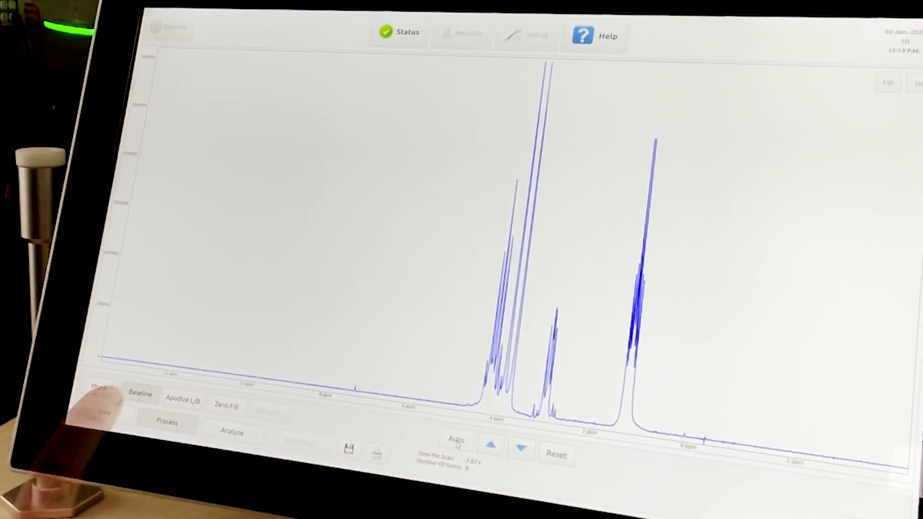
click(182, 400)
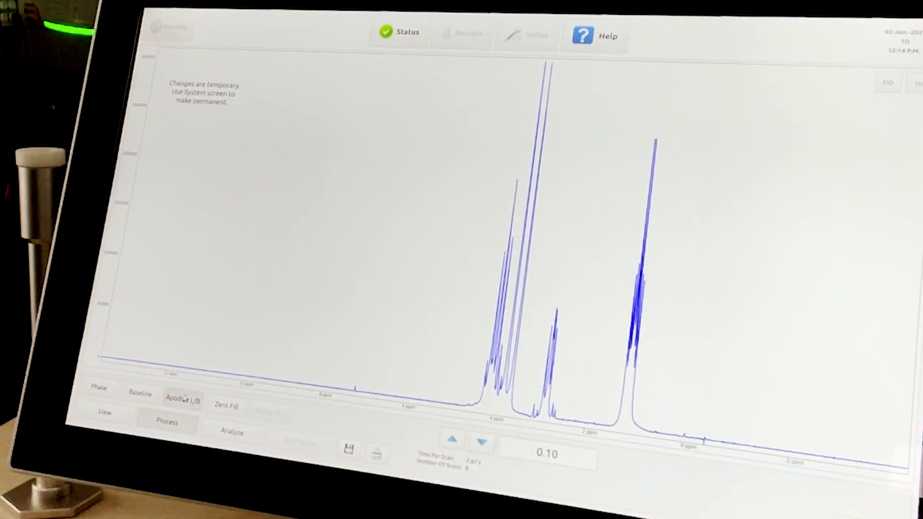
click(467, 441)
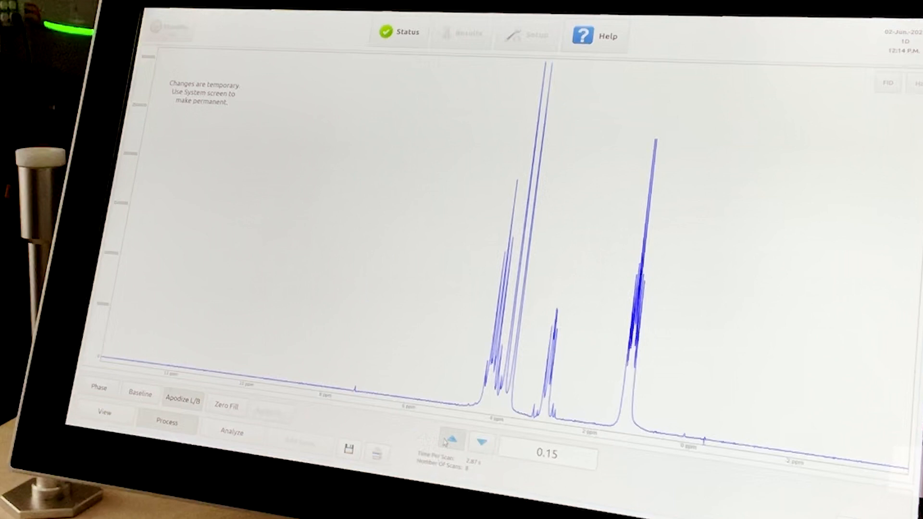
click(449, 439)
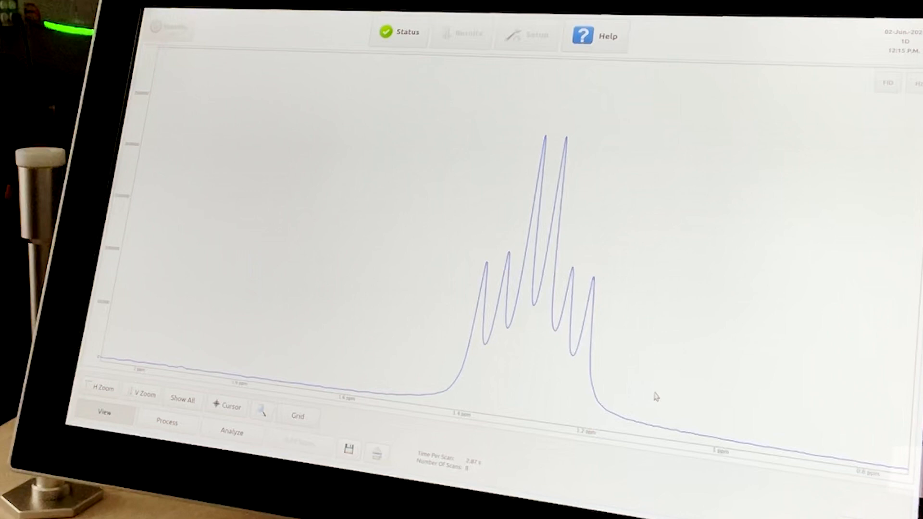
Show the full spectrum with analysis tools and begin a local save of the results
click(183, 400)
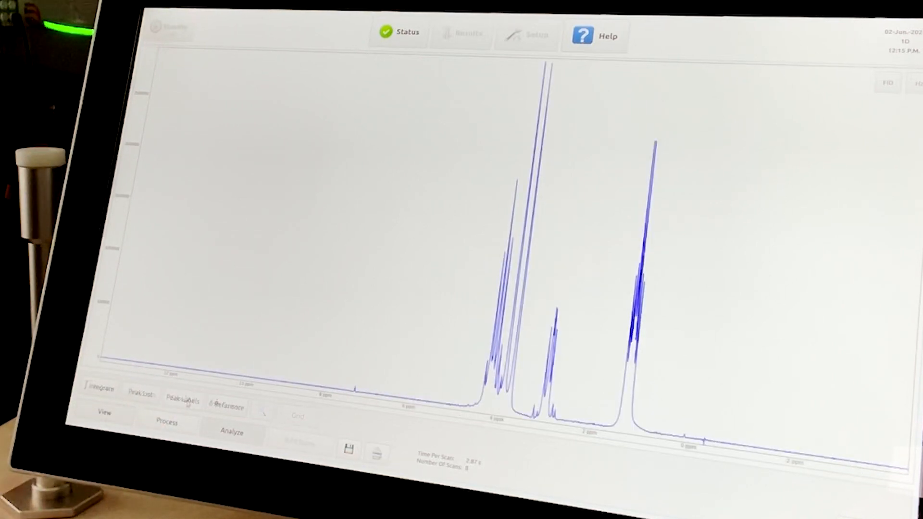
click(99, 391)
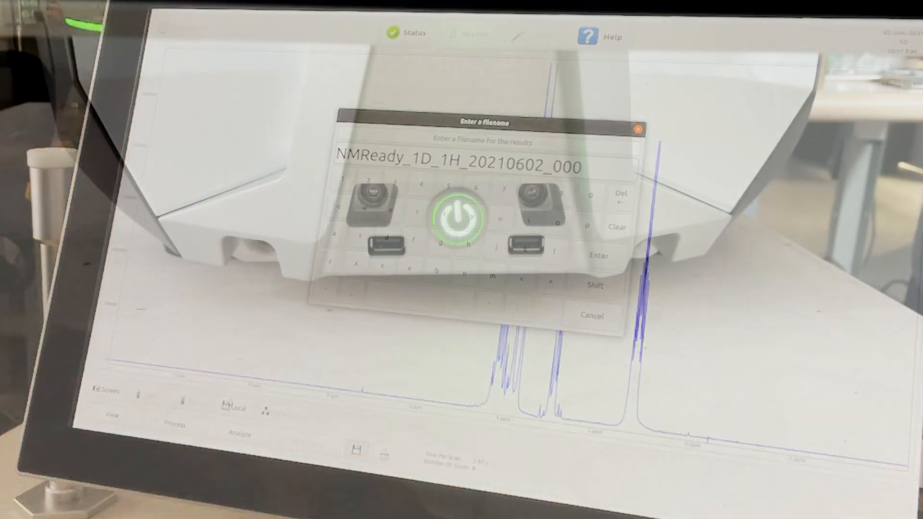
Name the results NMReady_1D_1H_20210602_malathion and save them
text(malathion)
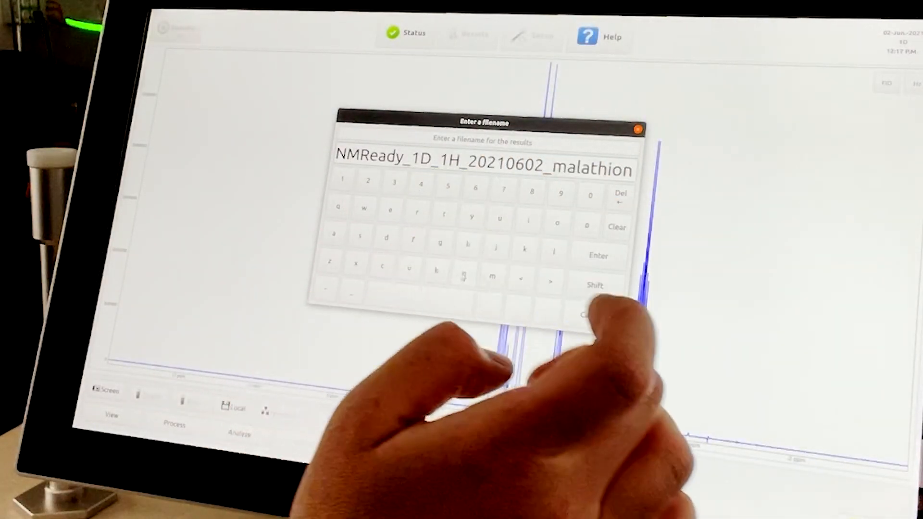
click(598, 255)
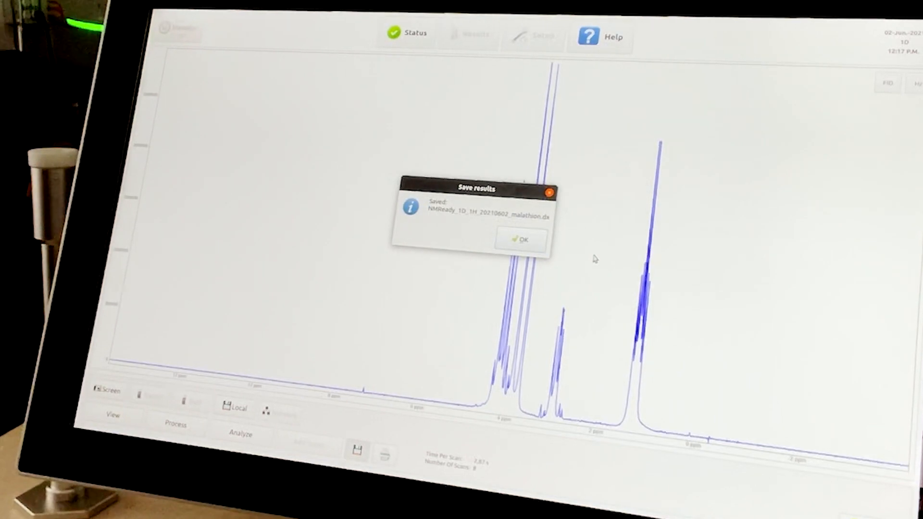